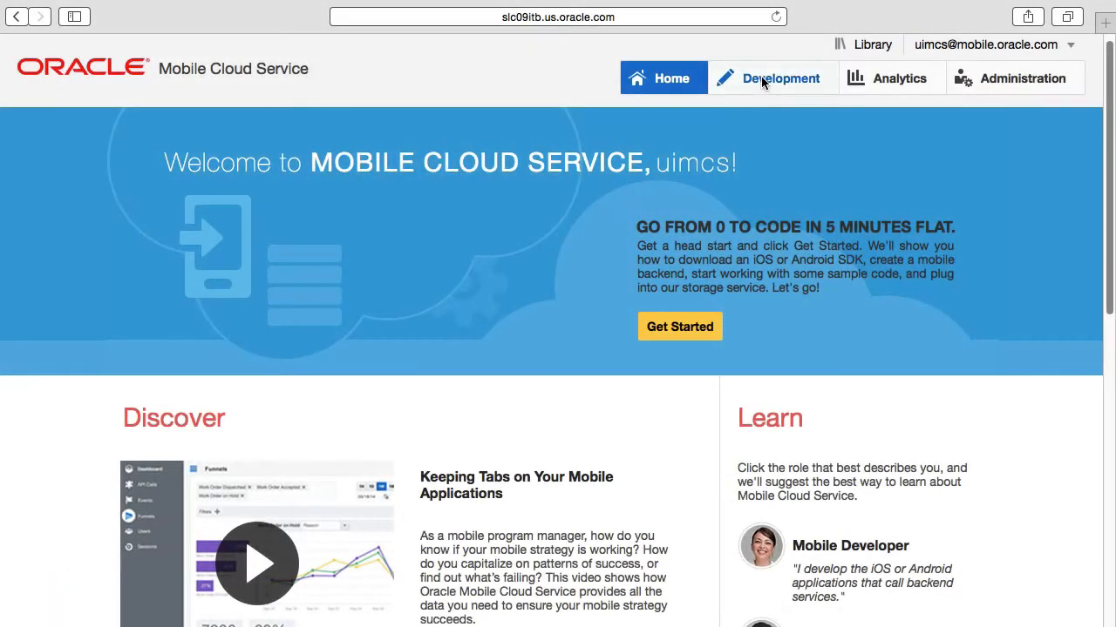
Navigate to the Notifications section of the PayrollServices 1.0 mobile backend.
{"action": "left_click", "coordinate": [780, 79]}
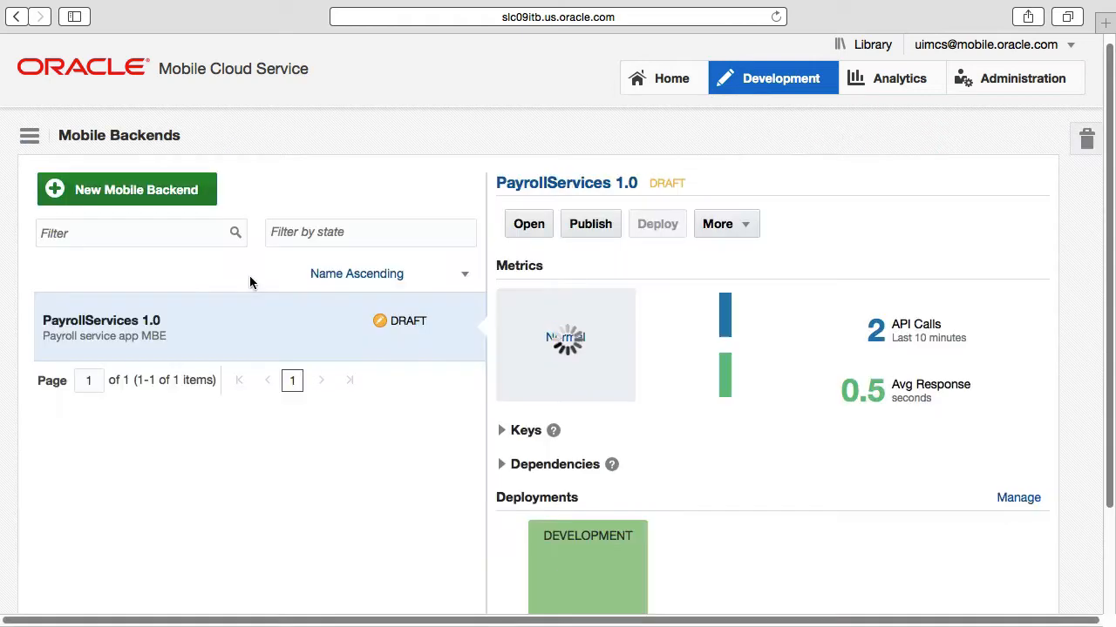
{"action": "left_click", "coordinate": [528, 223]}
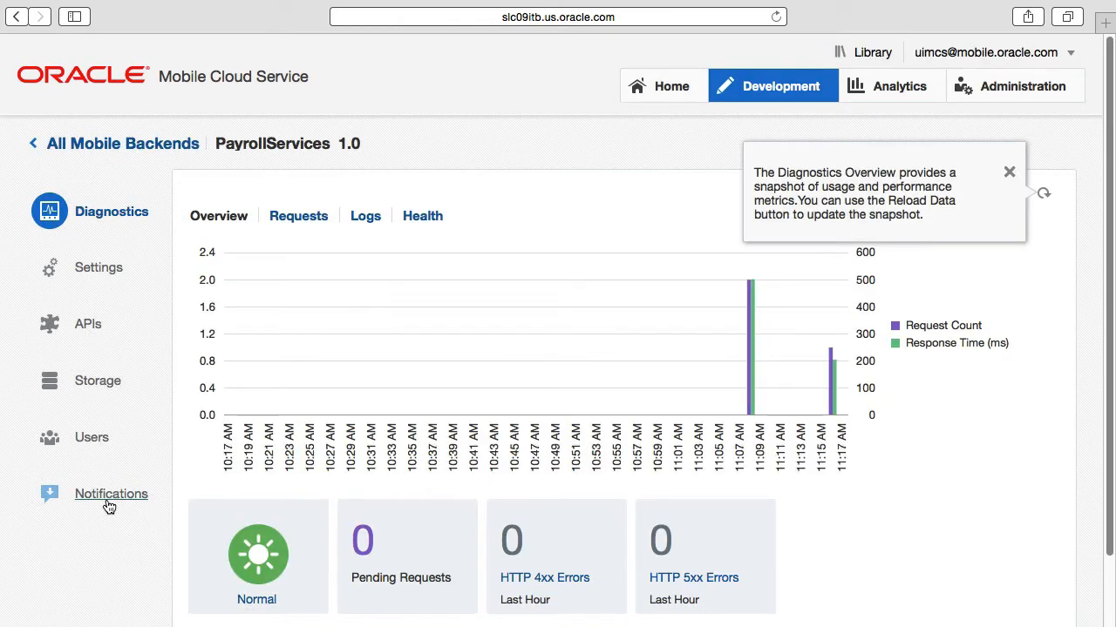
{"action": "left_click", "coordinate": [111, 495]}
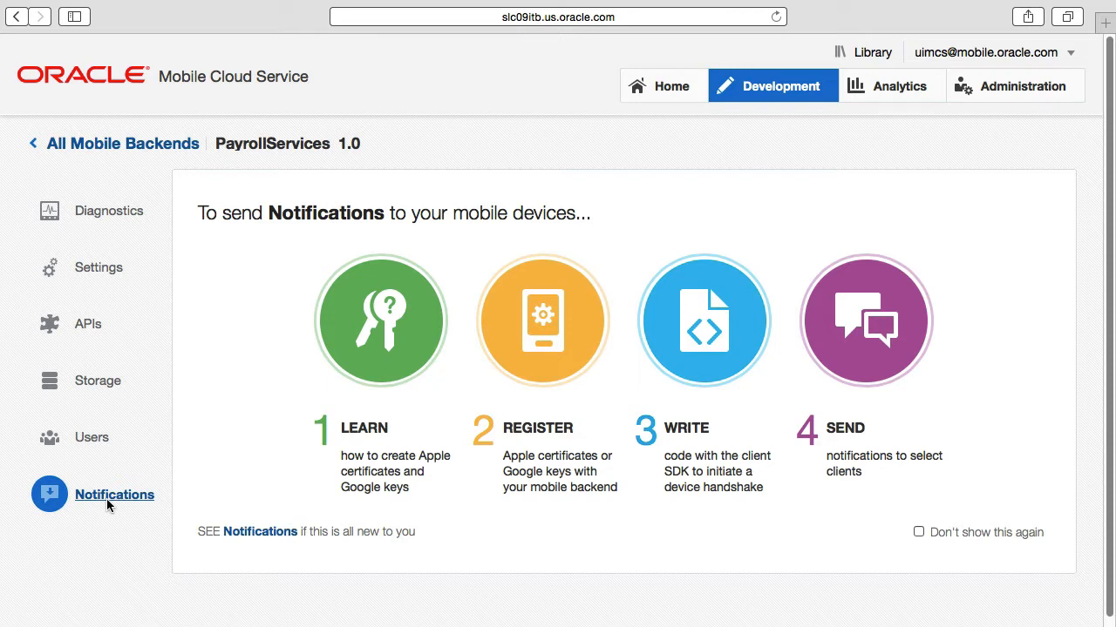
{"action": "mouse_move", "coordinate": [115, 506]}
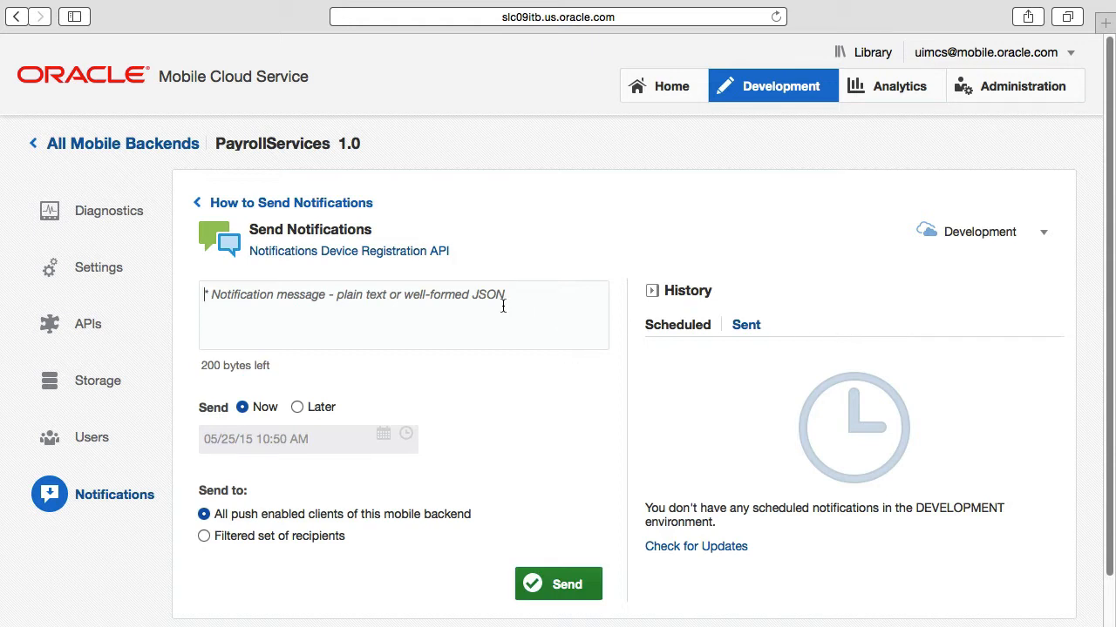
Enter the message "Please finalise your August concessions." and choose Send Now.
{"action": "type", "text": "Please finaliz"}
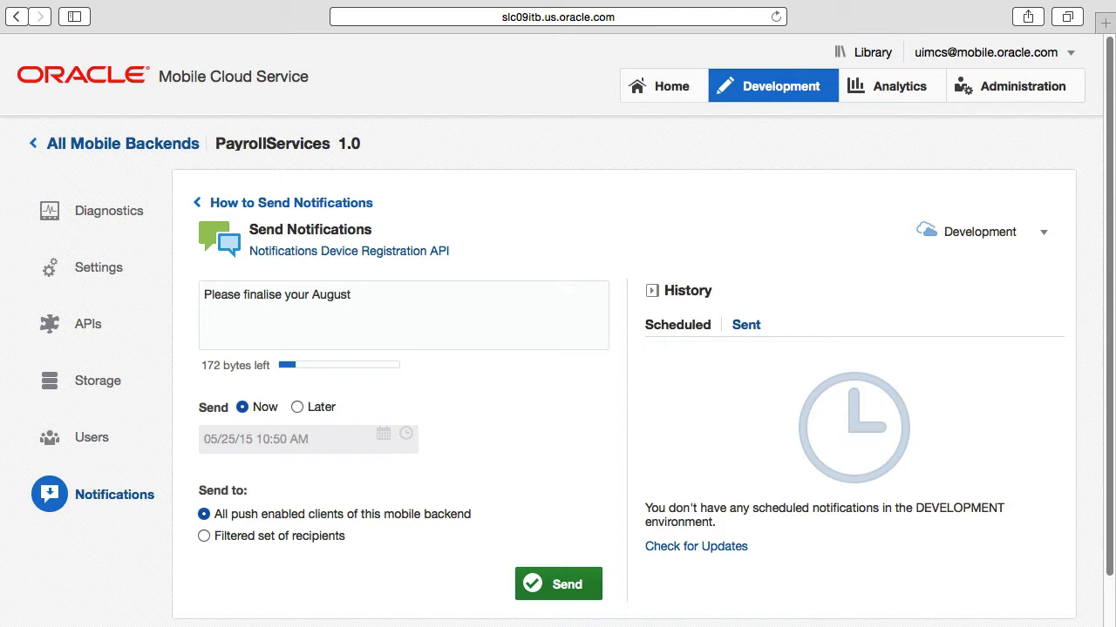
{"action": "type", "text": "conn"}
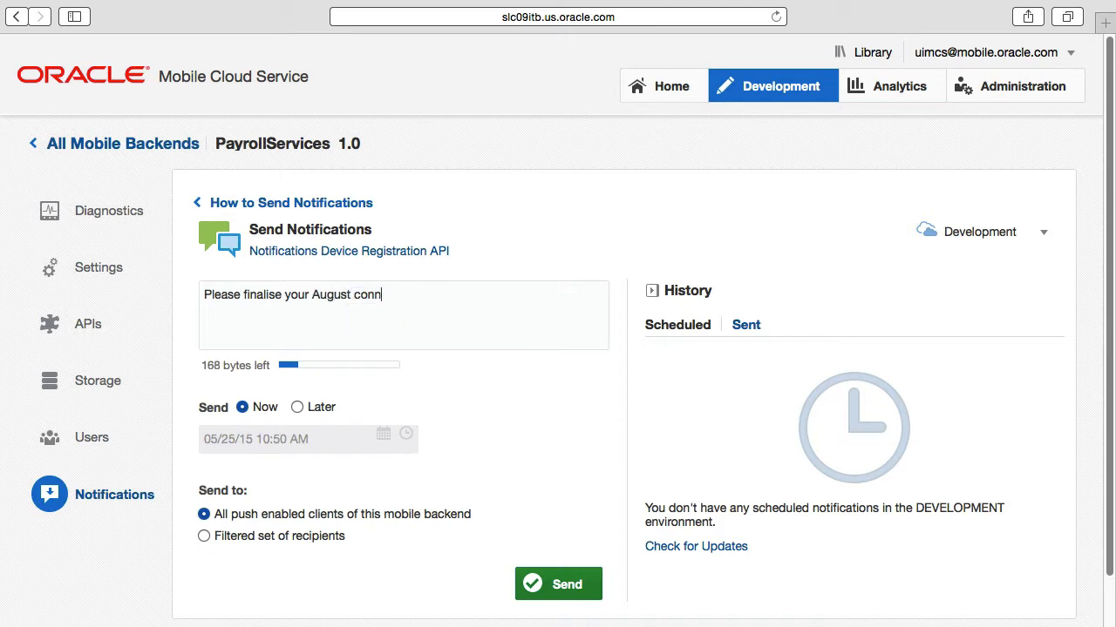
{"action": "type", "text": "cessions."}
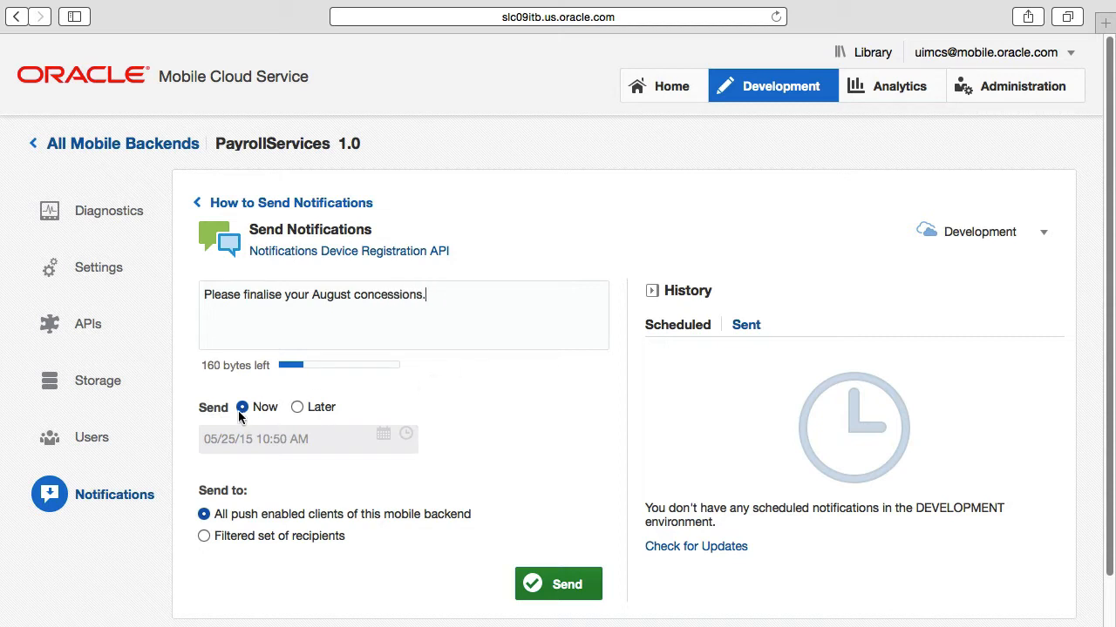
{"action": "left_click", "coordinate": [296, 408]}
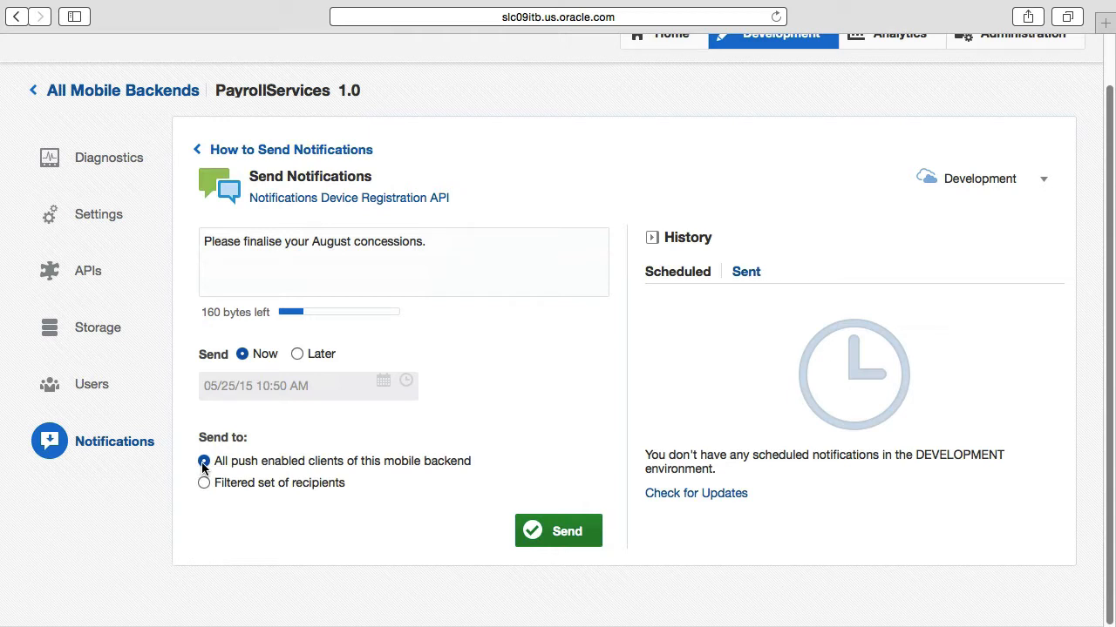
Target a filtered set of recipients with the condition Platform Equals Android.
{"action": "left_click", "coordinate": [204, 482]}
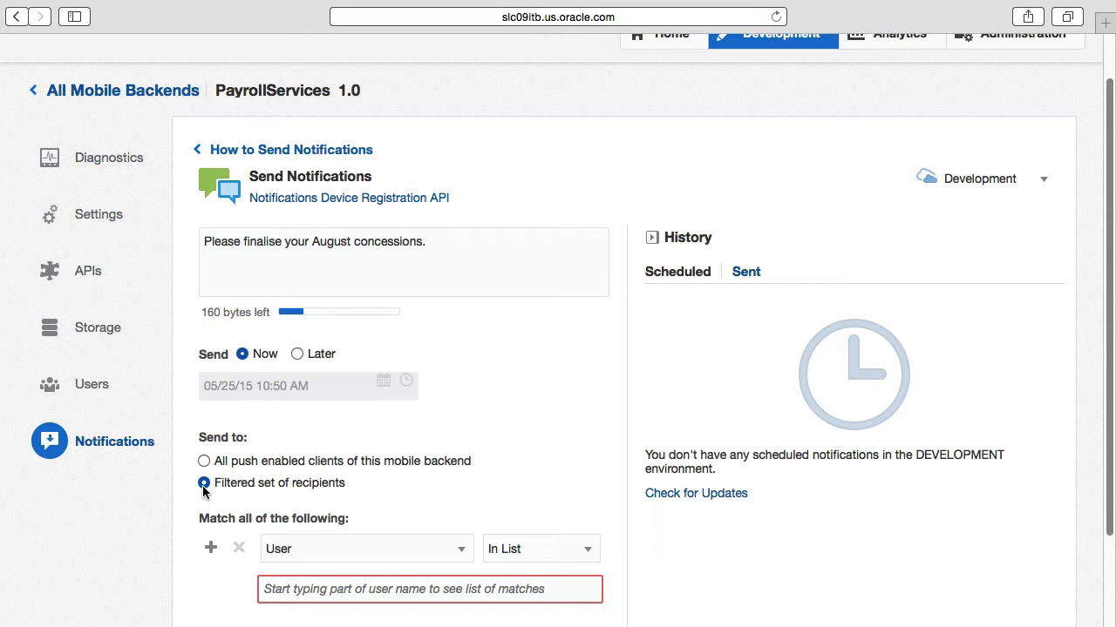
{"action": "scroll", "scroll_direction": "down", "scroll_amount": 3}
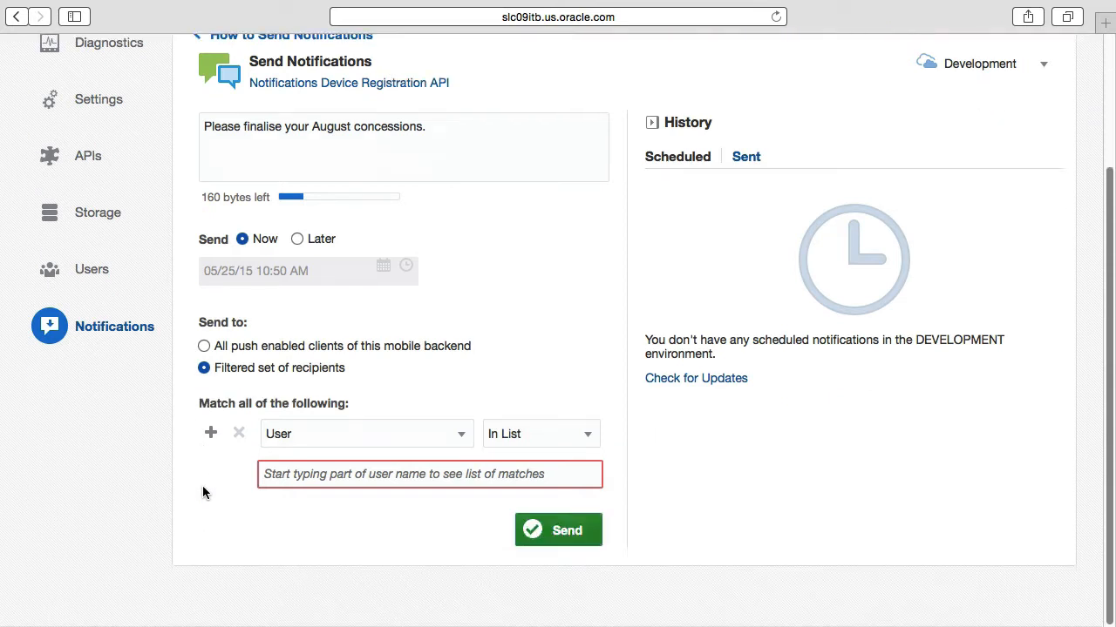
{"action": "left_click", "coordinate": [209, 432]}
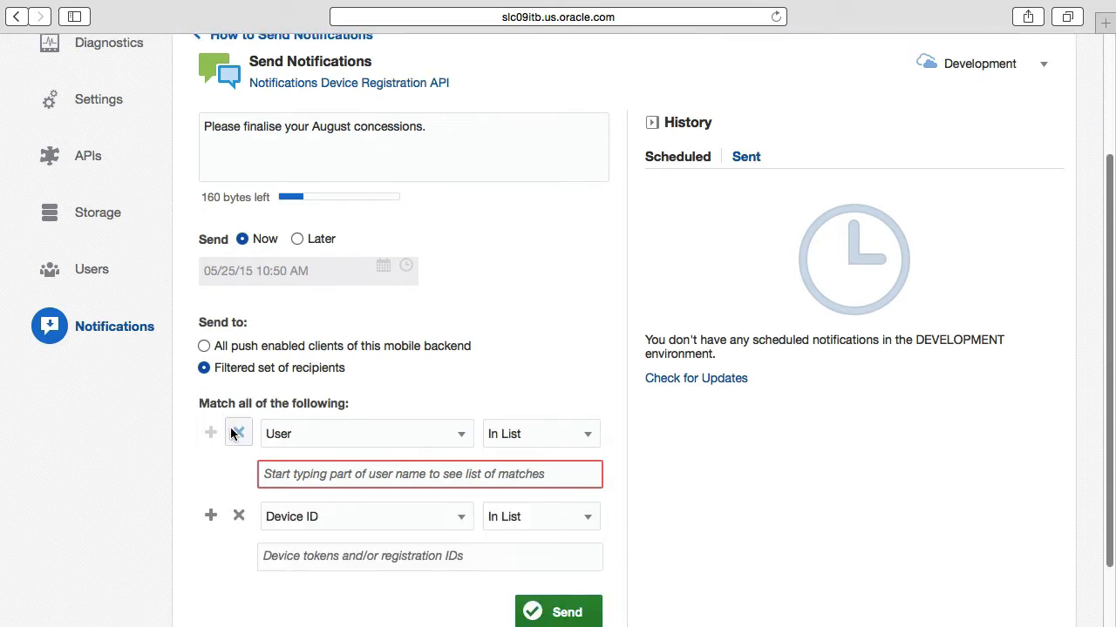
{"action": "left_click", "coordinate": [366, 434]}
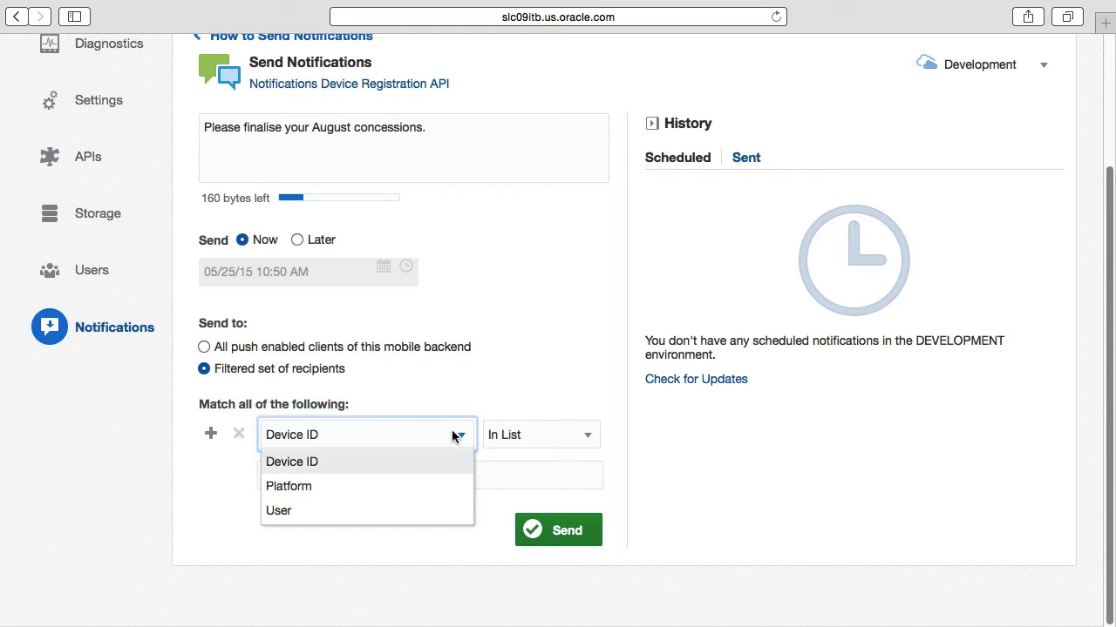
{"action": "mouse_move", "coordinate": [433, 490]}
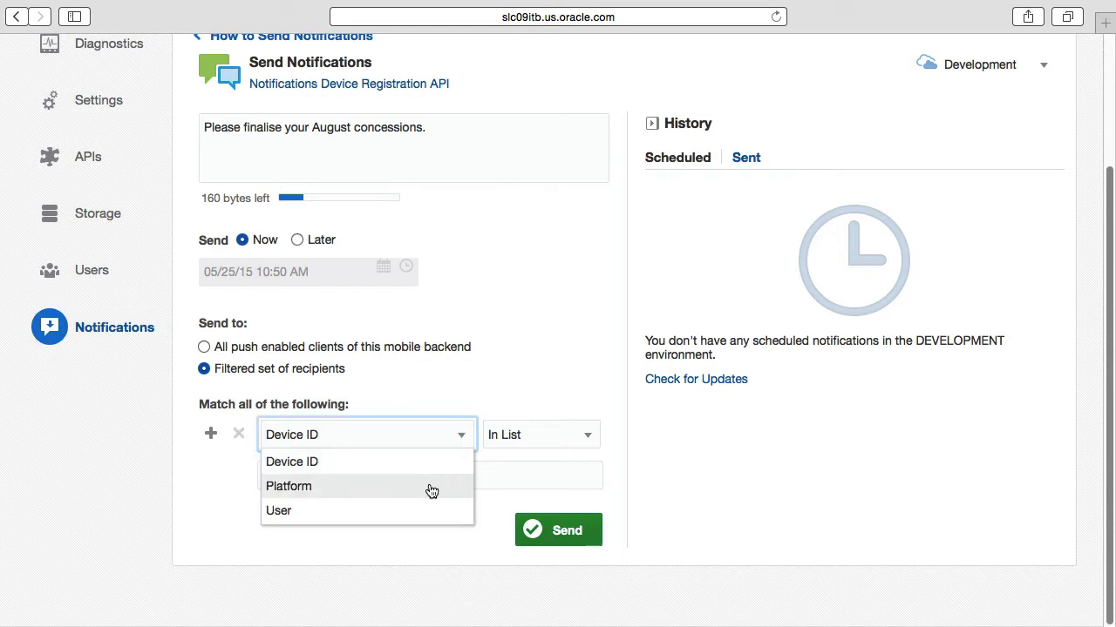
{"action": "mouse_move", "coordinate": [433, 520]}
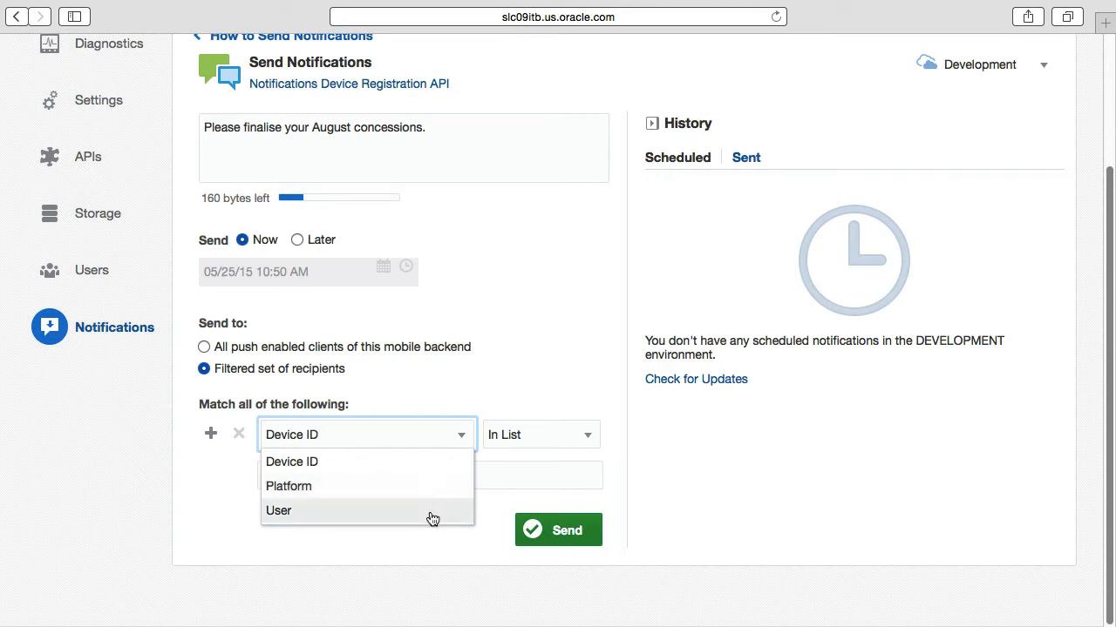
{"action": "left_click", "coordinate": [289, 487]}
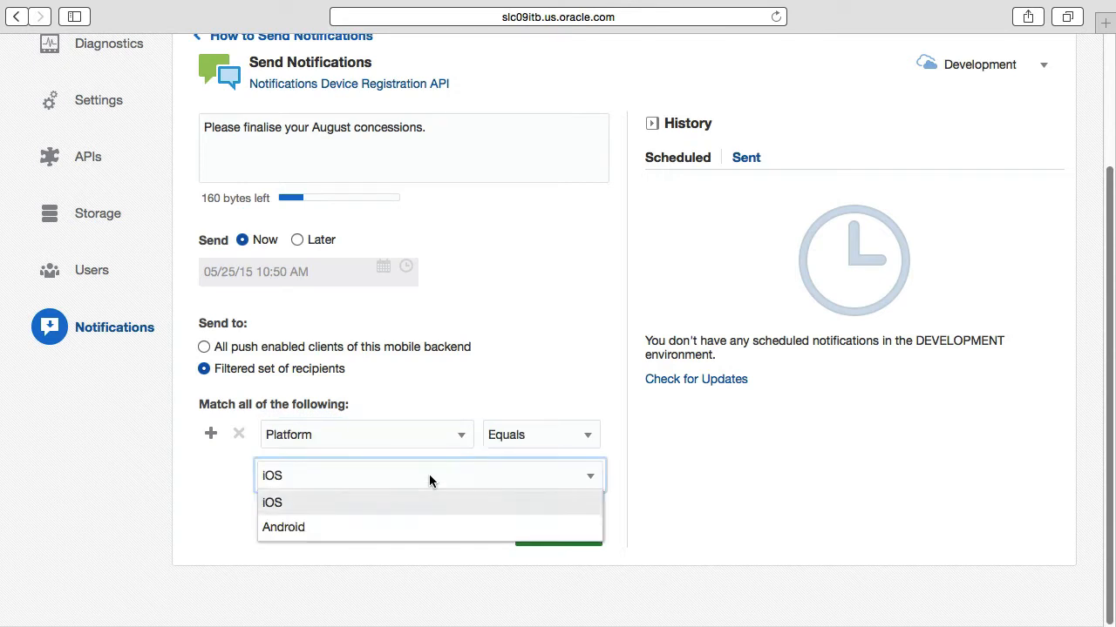
{"action": "left_click", "coordinate": [283, 526]}
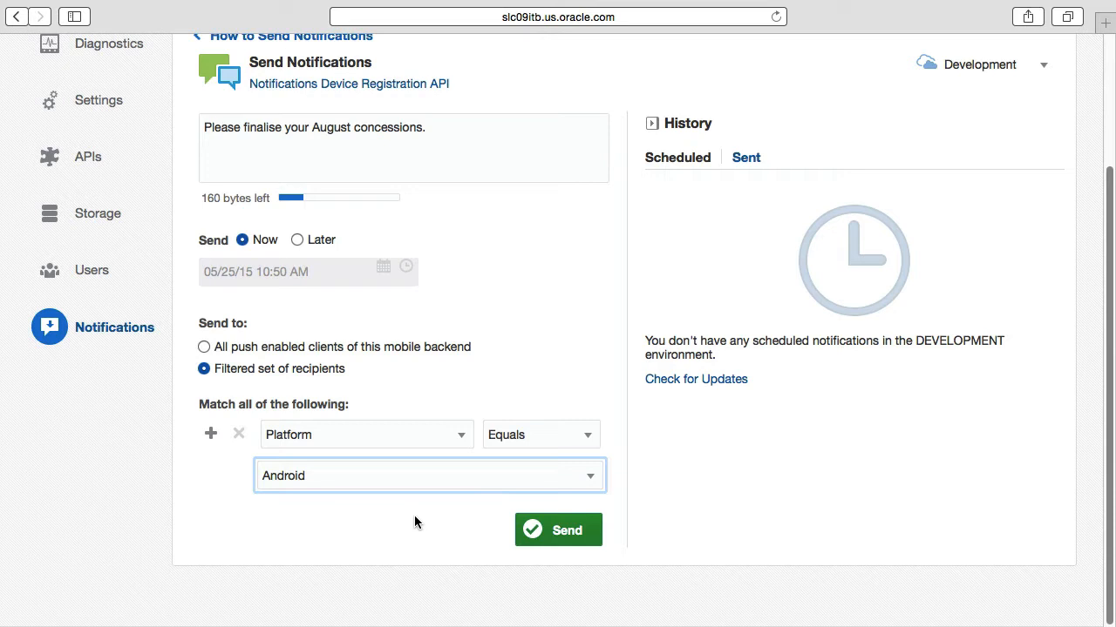
{"action": "mouse_move", "coordinate": [471, 529]}
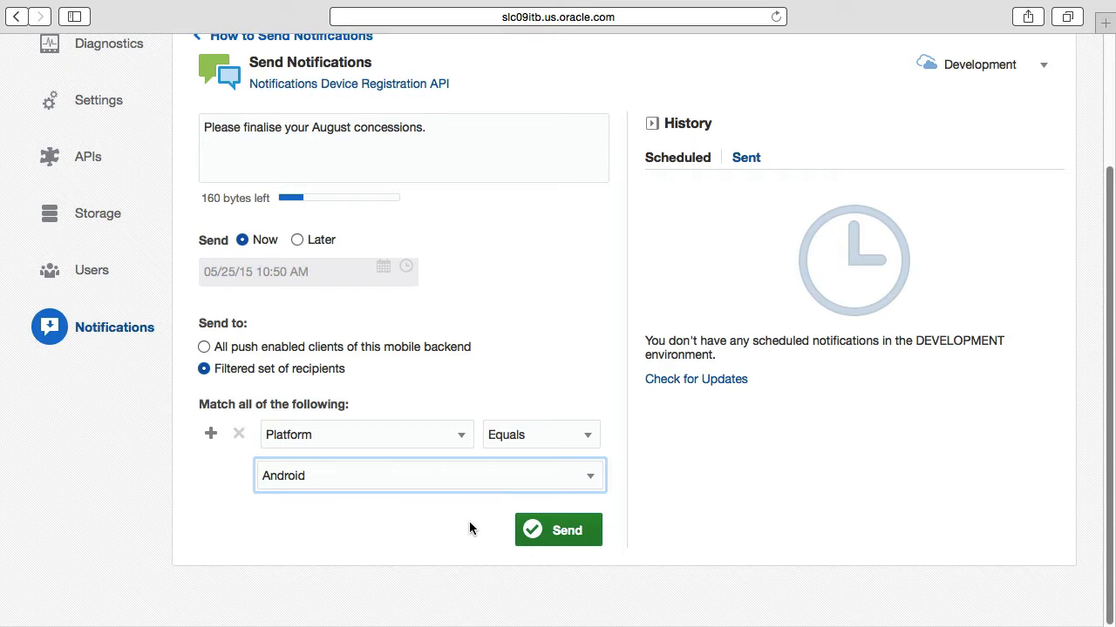
Send the notification and dismiss the successful queuing banner.
{"action": "left_click", "coordinate": [557, 530]}
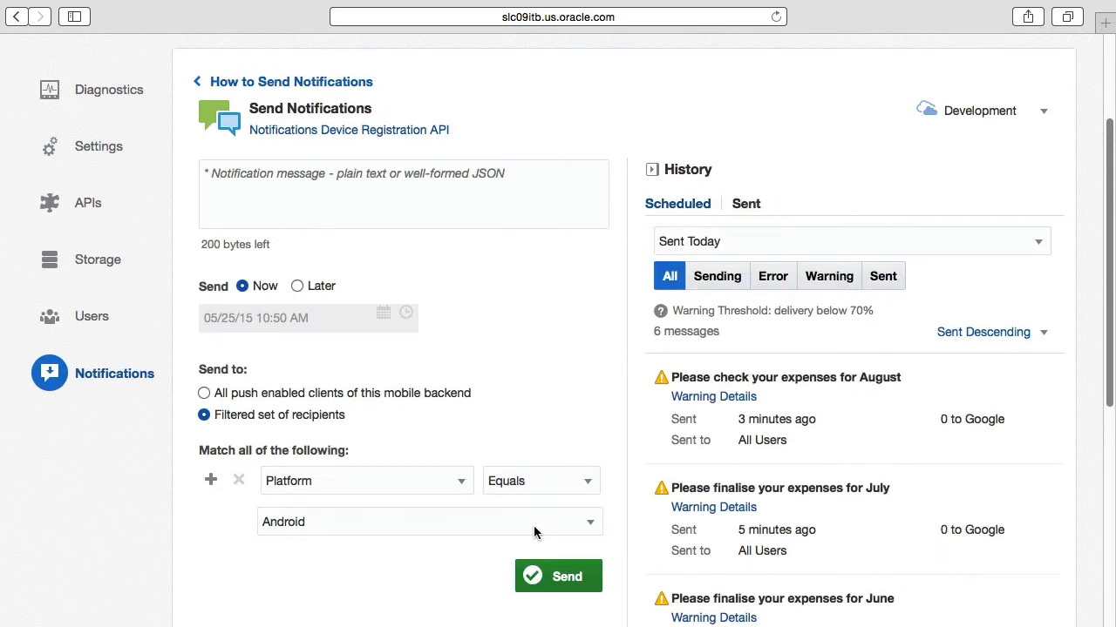
{"action": "left_click", "coordinate": [558, 575]}
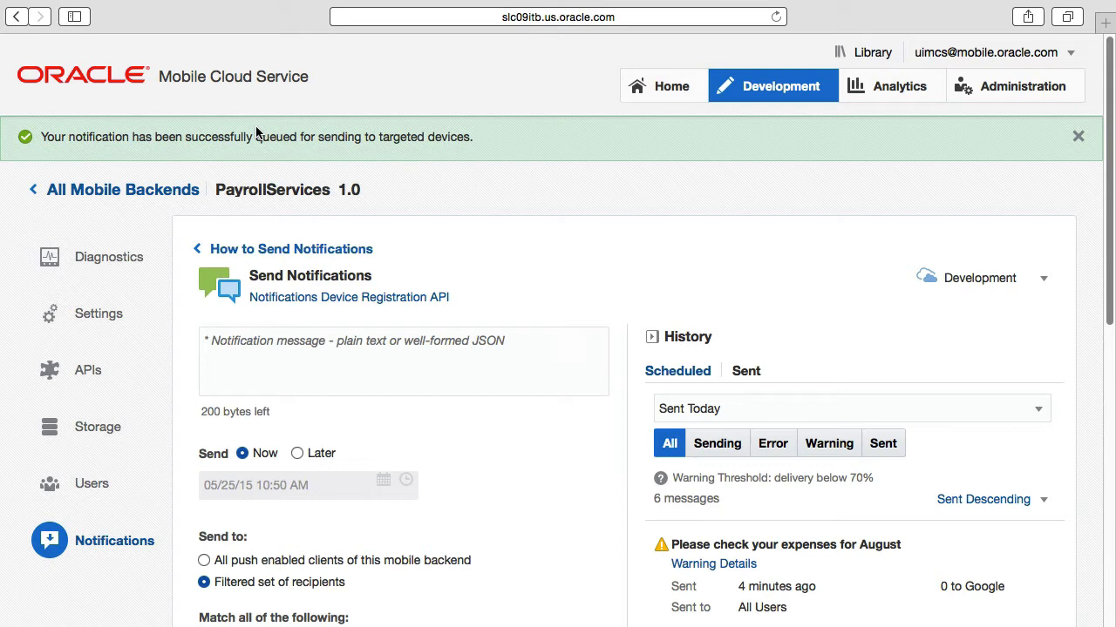
{"action": "left_click", "coordinate": [1078, 136]}
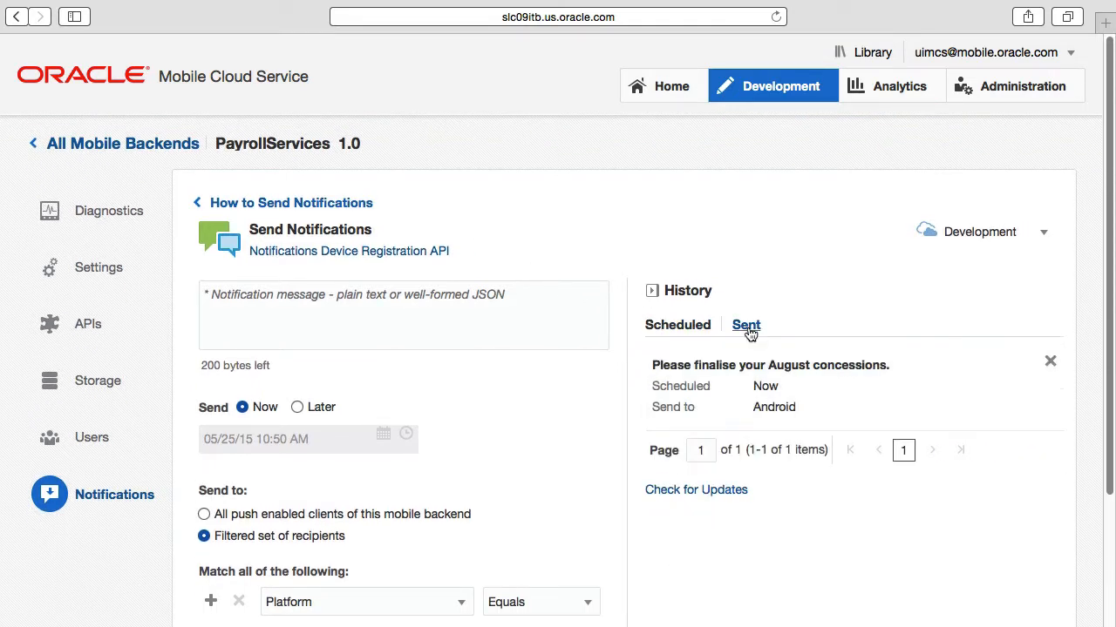
View the Sent history, read the July expenses warning details, and refresh the list.
{"action": "left_click", "coordinate": [746, 326]}
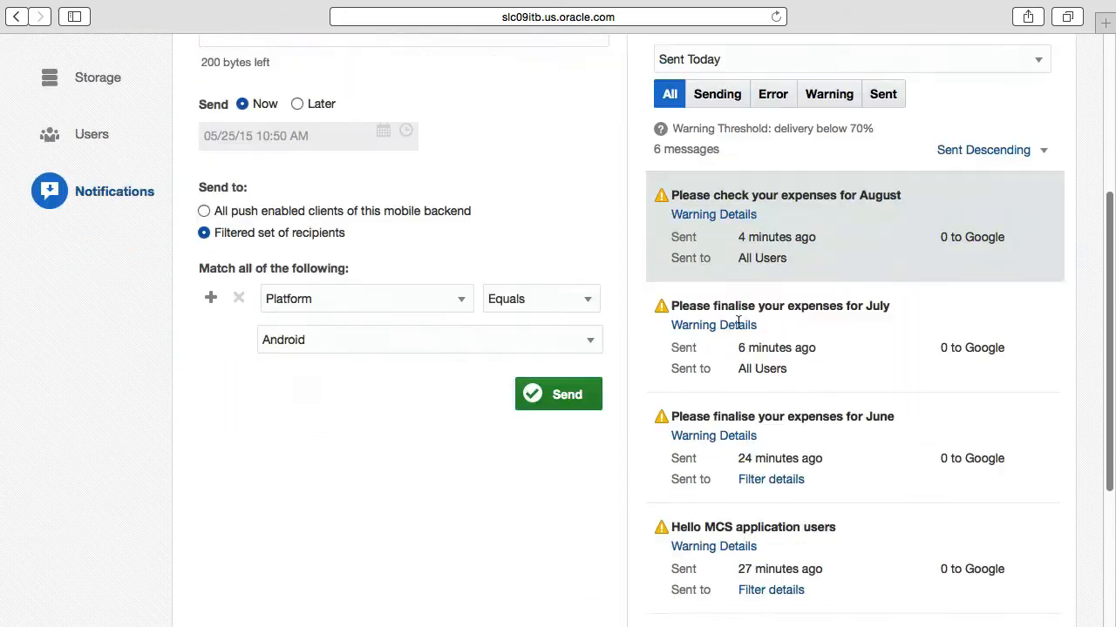
{"action": "left_click", "coordinate": [712, 324]}
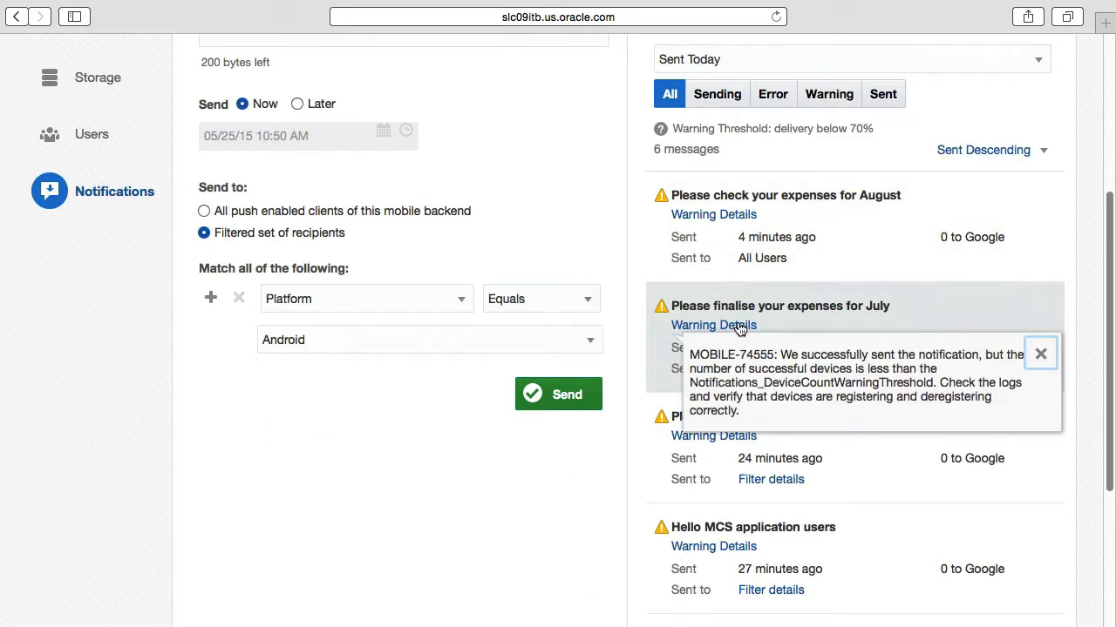
{"action": "mouse_move", "coordinate": [983, 359]}
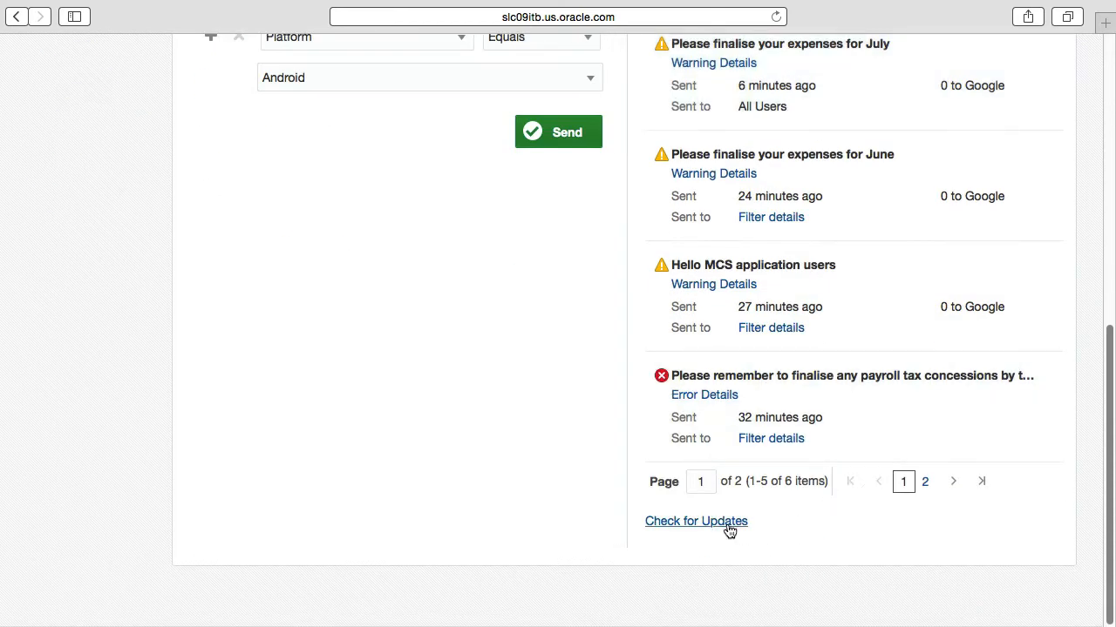
{"action": "left_click", "coordinate": [695, 520]}
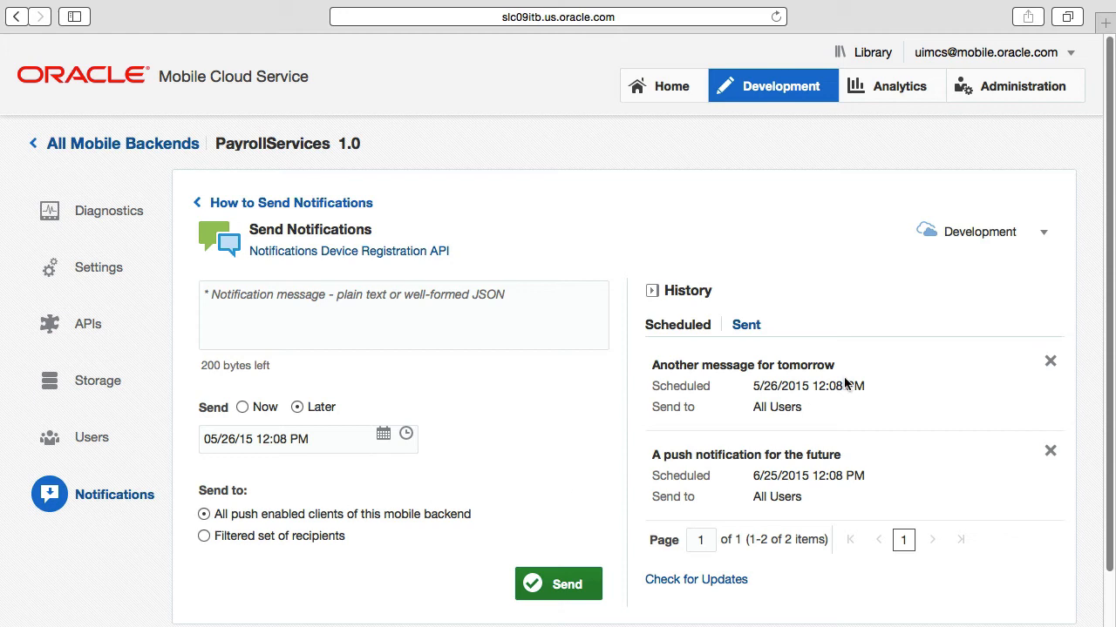
{"action": "mouse_move", "coordinate": [987, 240]}
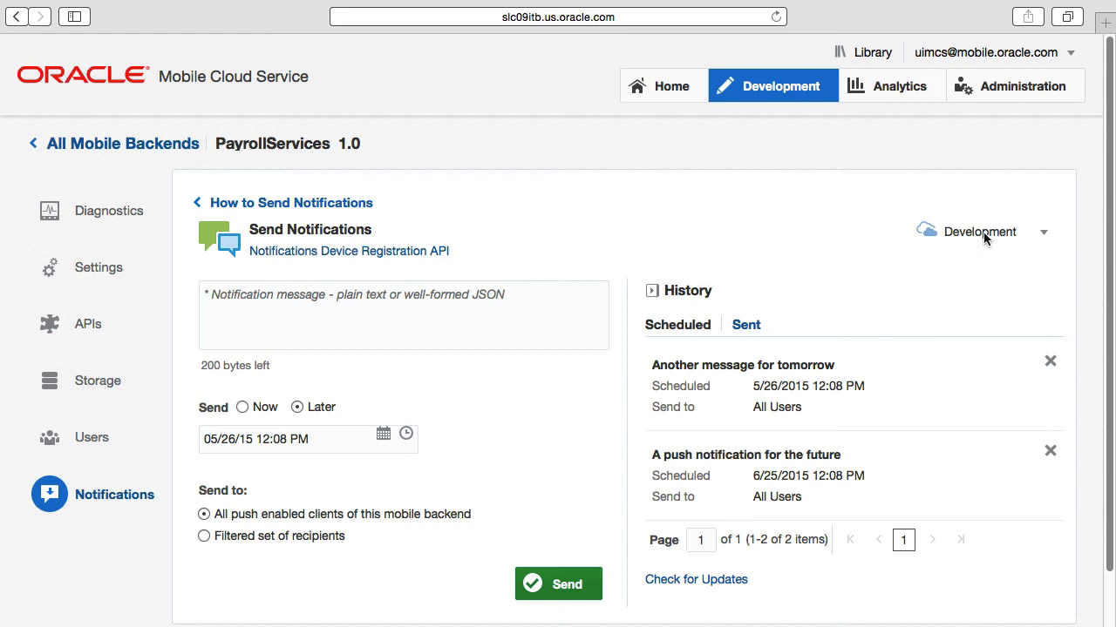